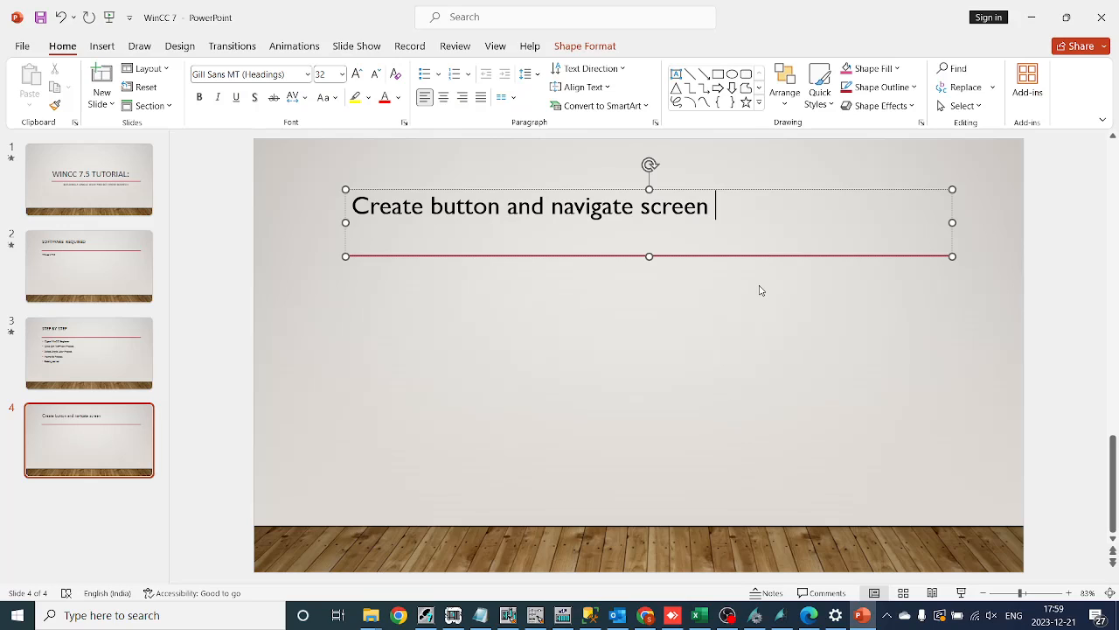
- Append 'In wincc' to the slide title 'Create button and navigate screen'
text(In wi)
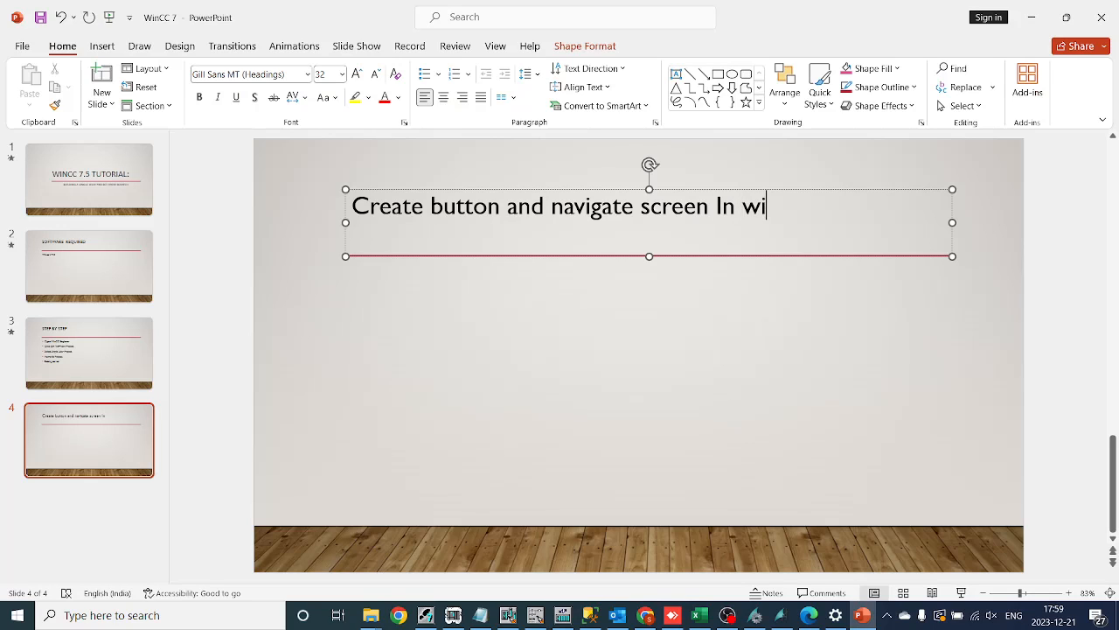
text(ncc)
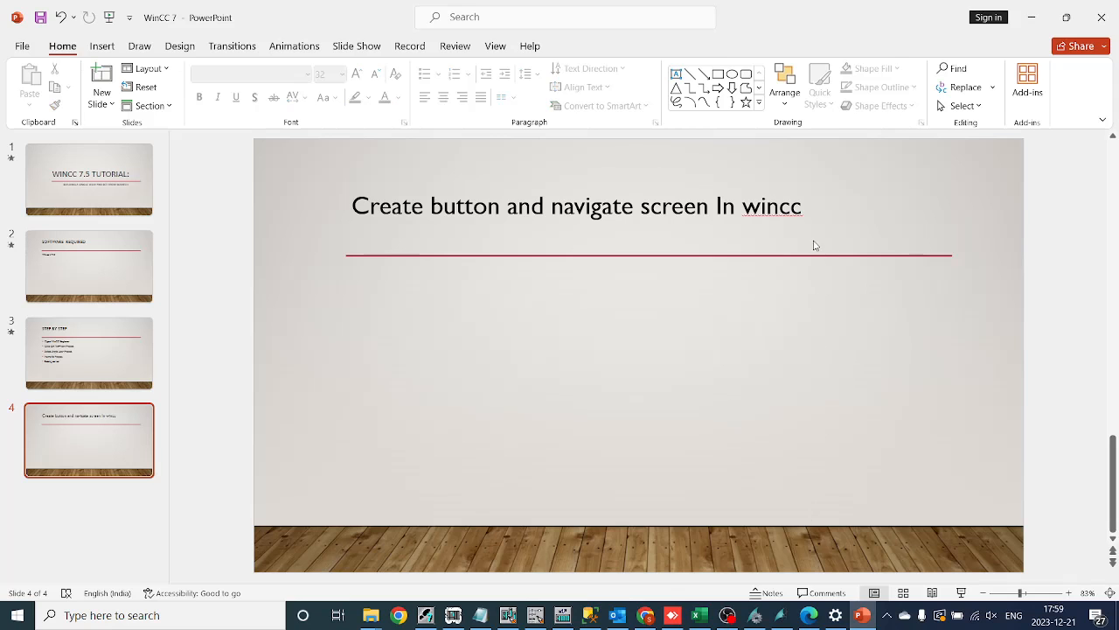
mouse_move(814, 245)
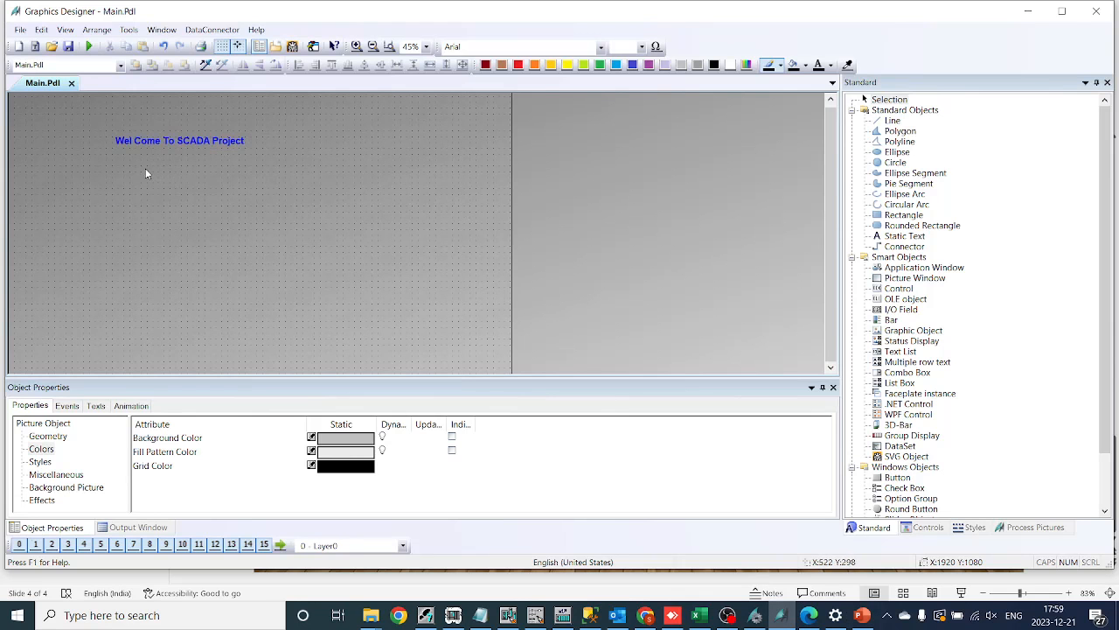
mouse_move(217, 150)
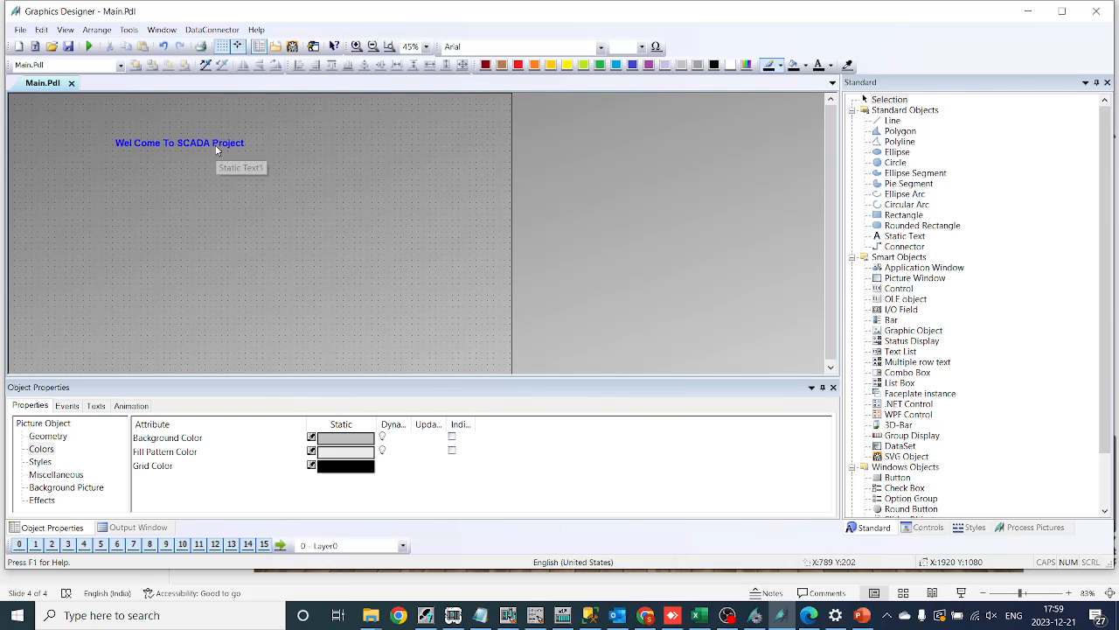
- Move the welcome title text slightly lower on Main.Pdl
click(179, 143)
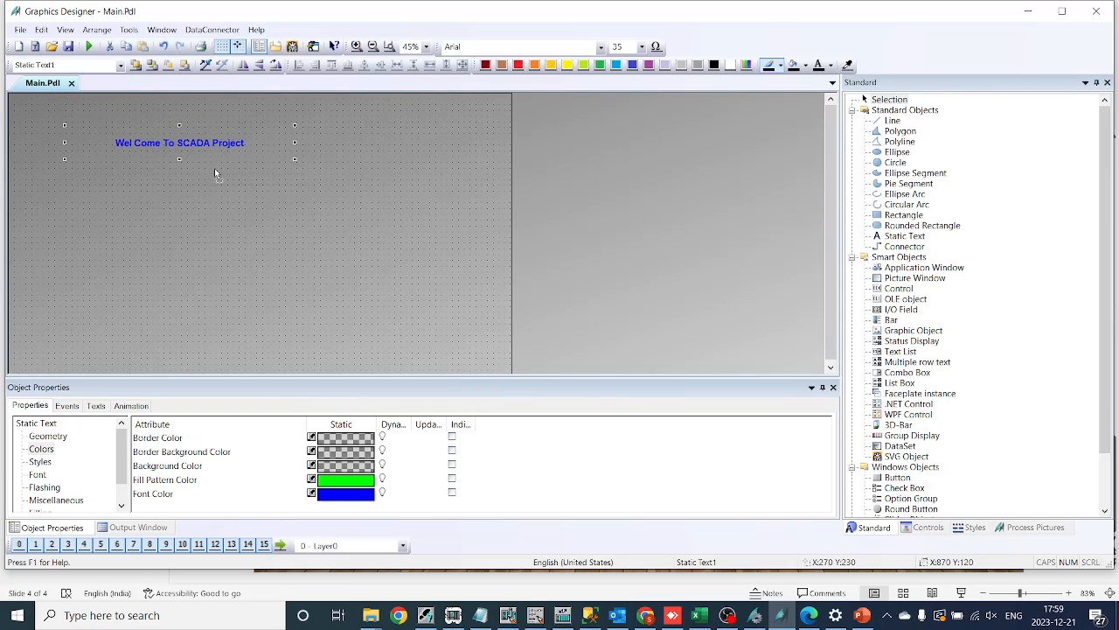
drag(179, 142, 193, 169)
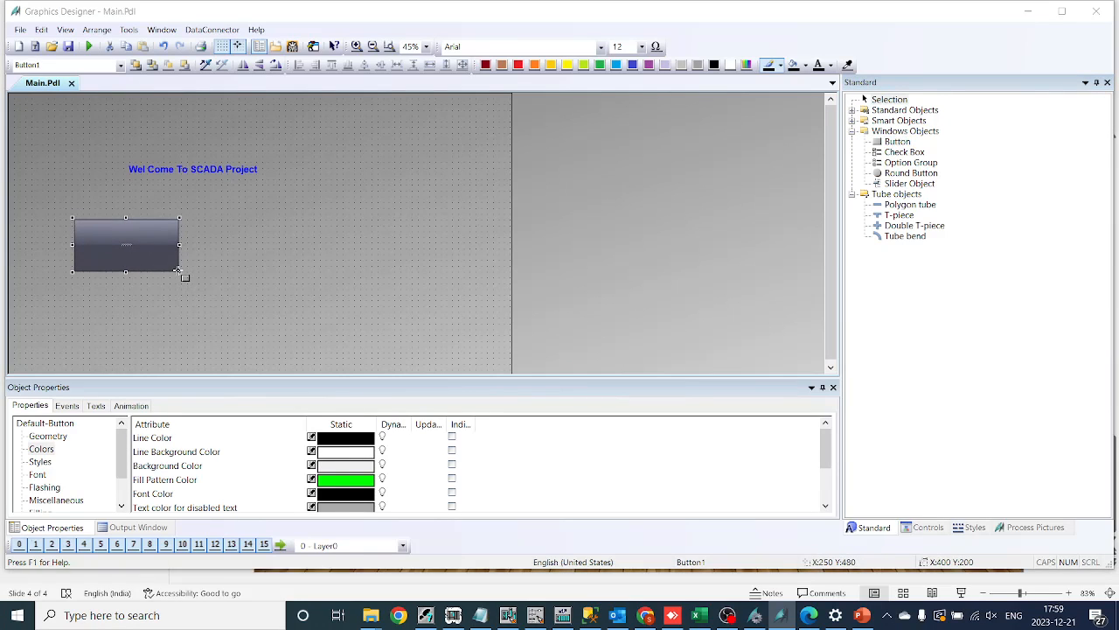
- Set the new button's caption to 'Vessel 1' in Button Configuration
double_click(126, 246)
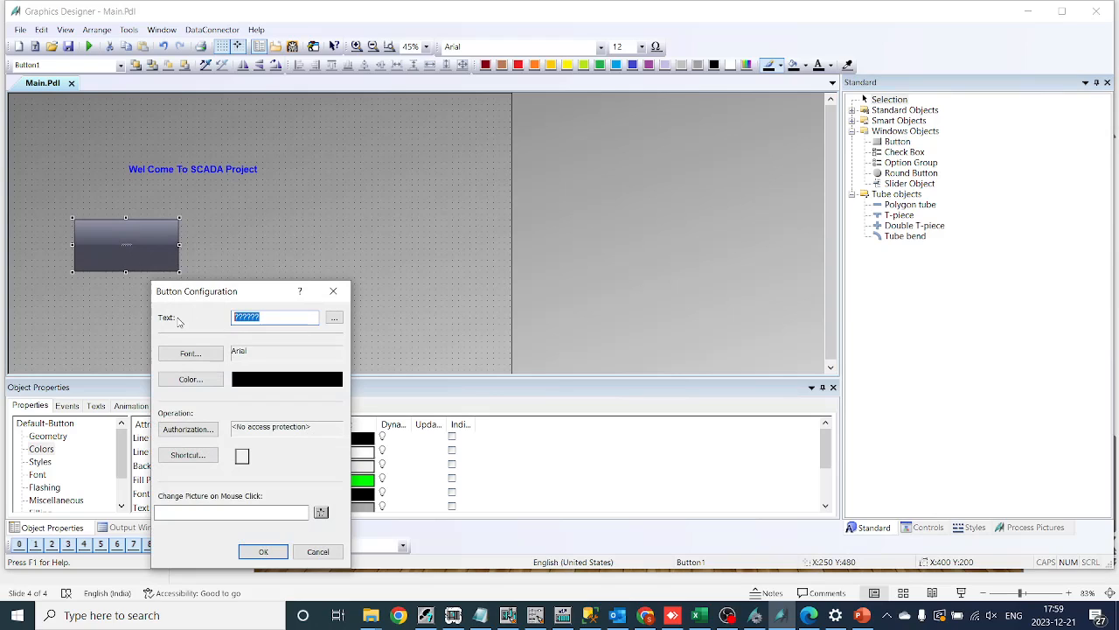
text(Na)
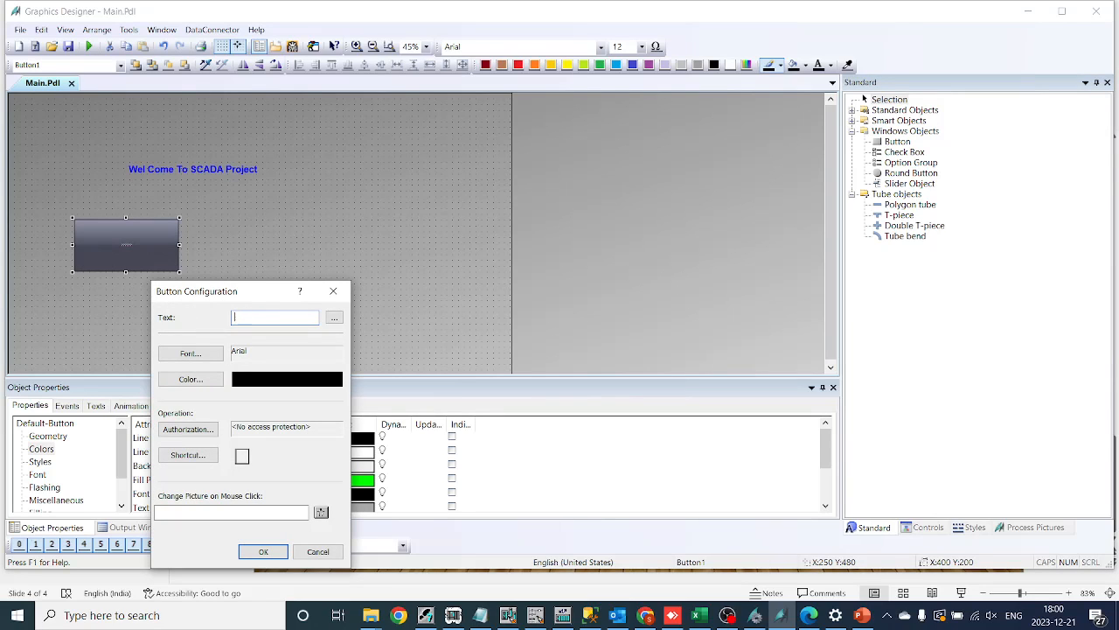
text(Vi)
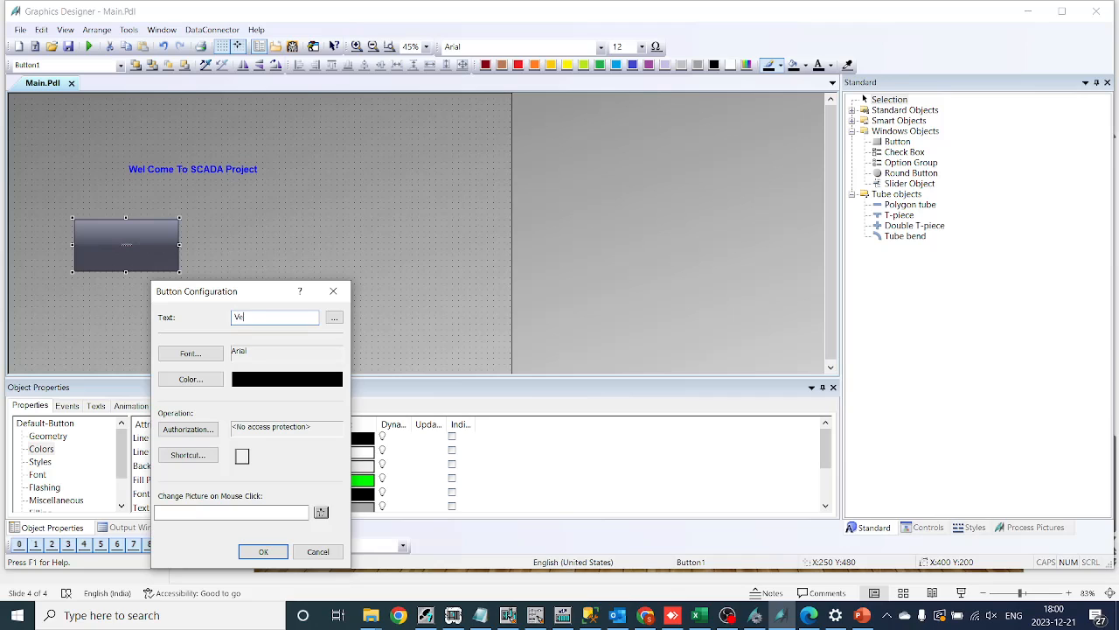
text(Vessel 1)
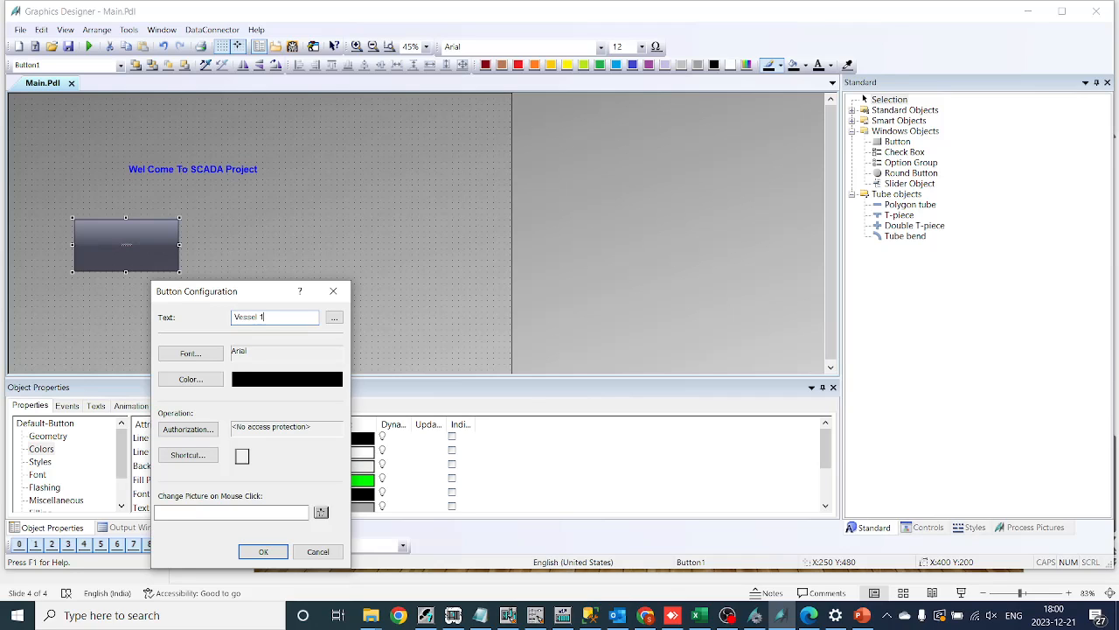
click(263, 551)
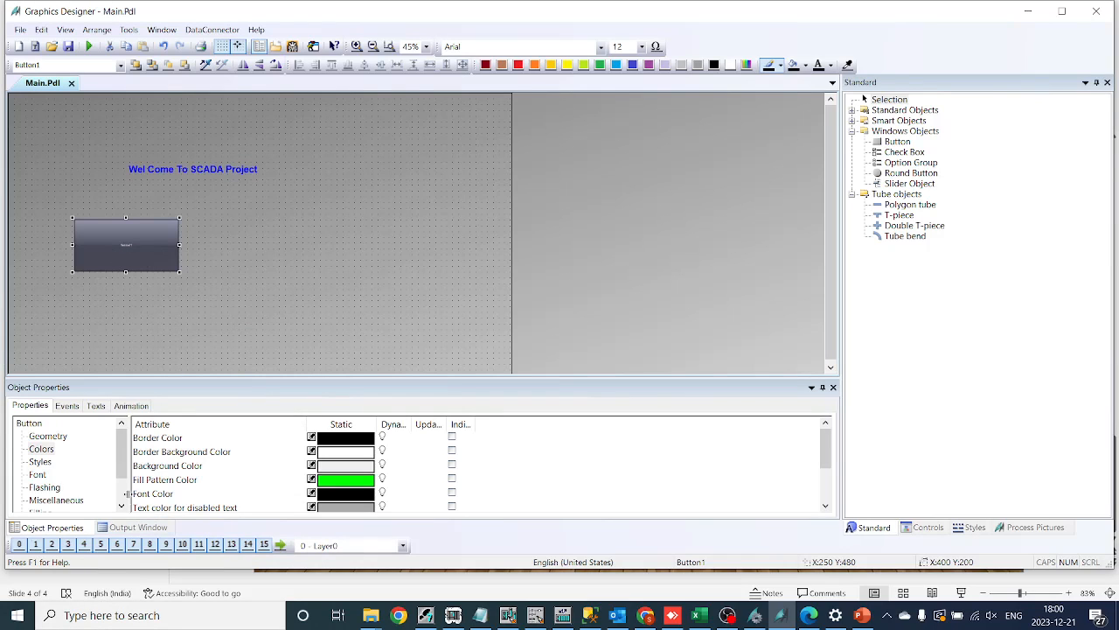
- Set Global Color Scheme to No and enlarge the Vessel 1 caption font to 35
click(42, 500)
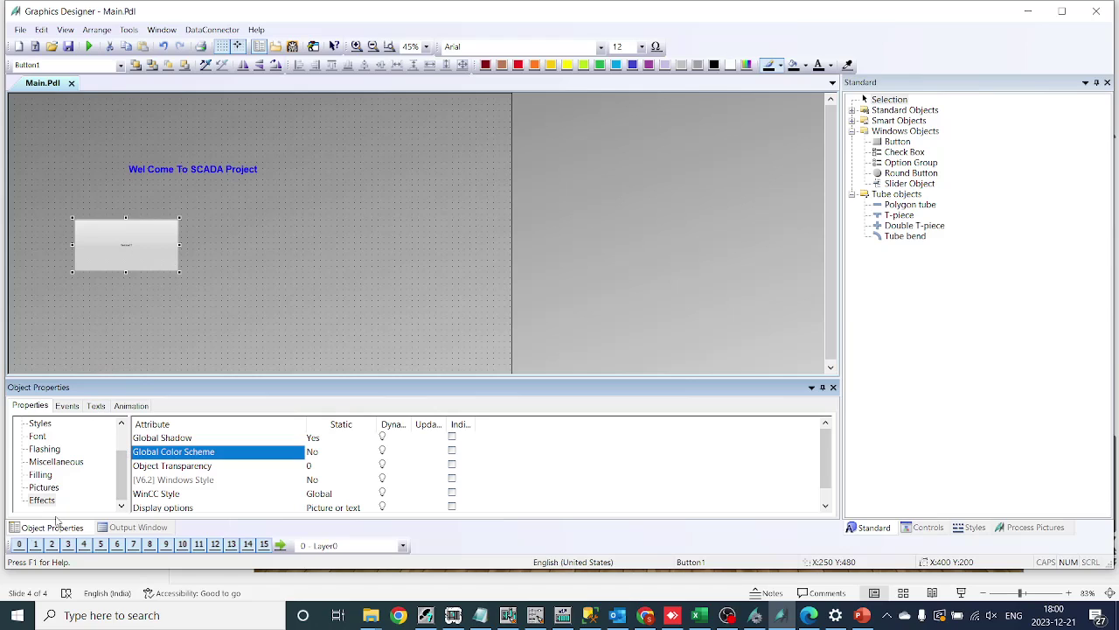
click(38, 435)
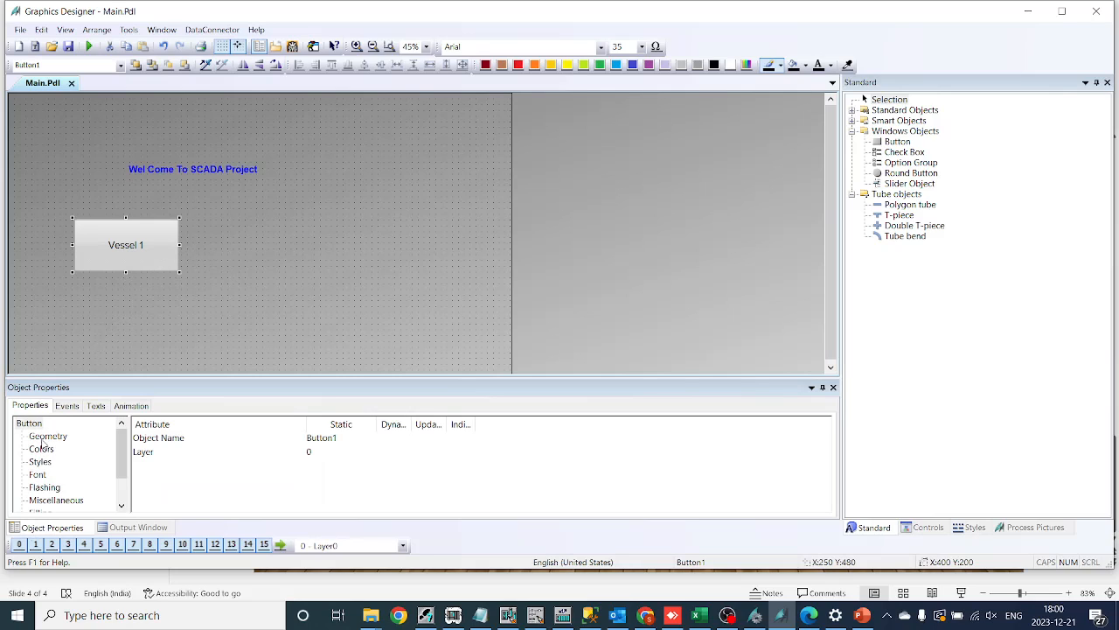
click(41, 449)
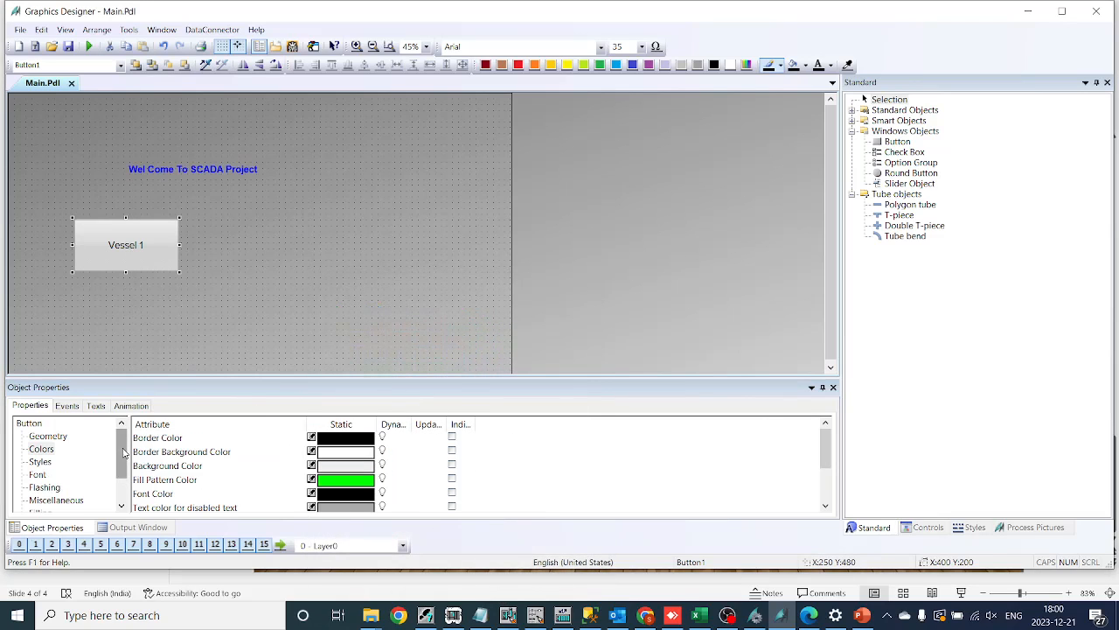
click(56, 461)
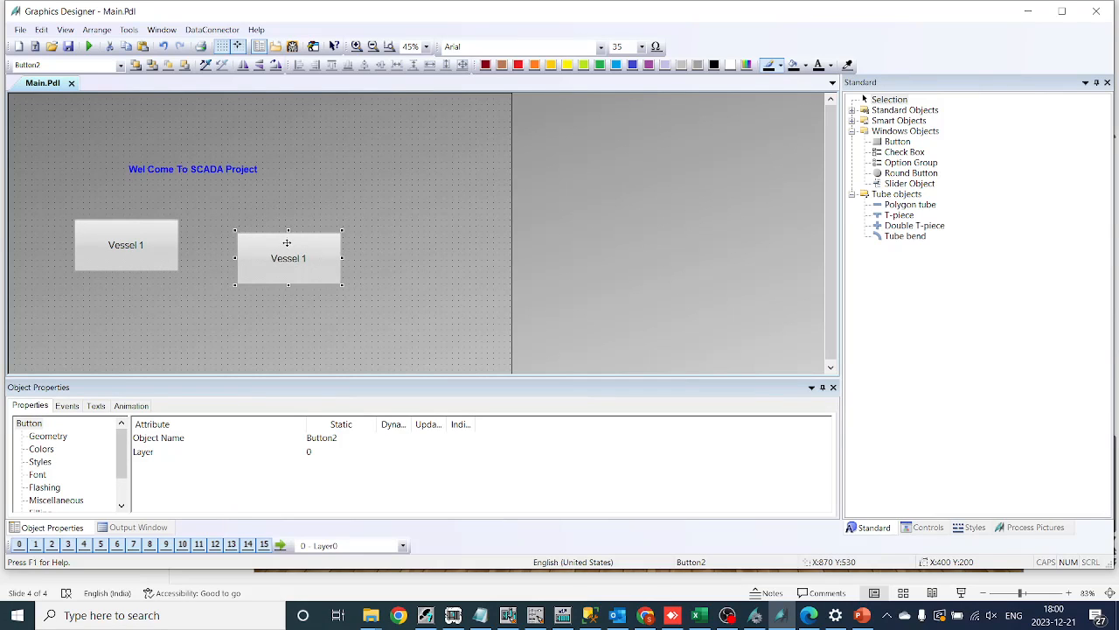
- Change the copied button's caption to 'Vessel 2'
double_click(288, 254)
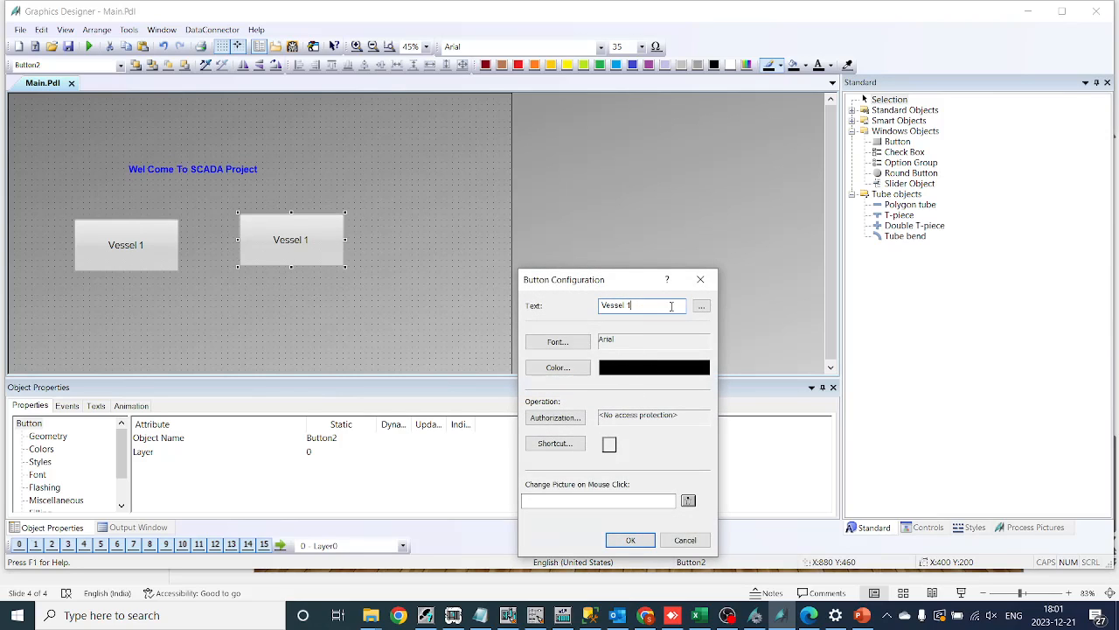
text(@)
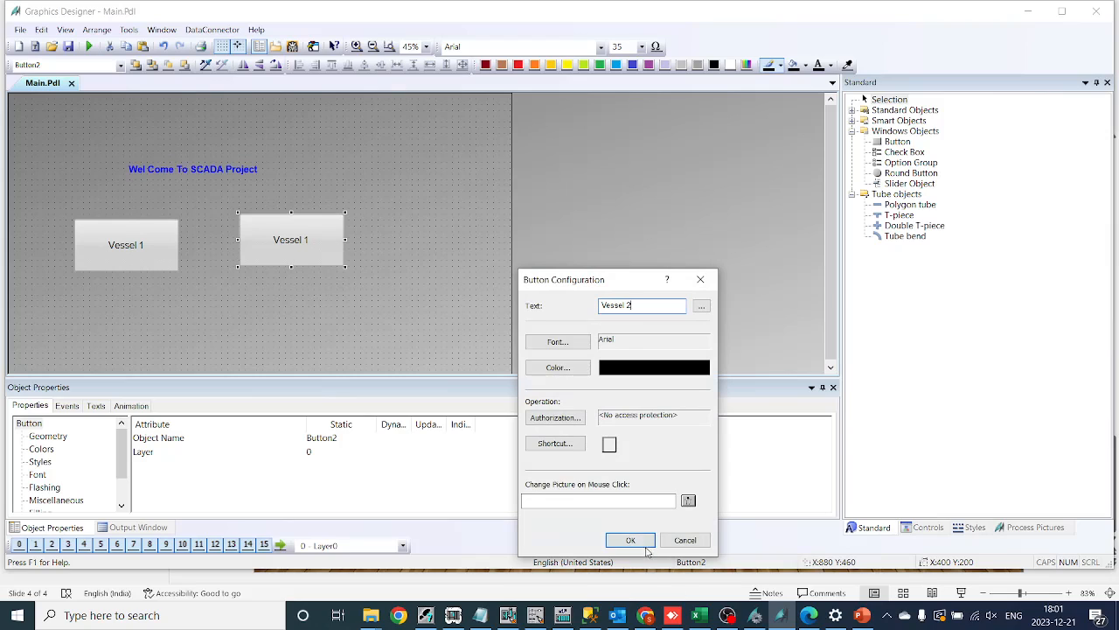
click(630, 540)
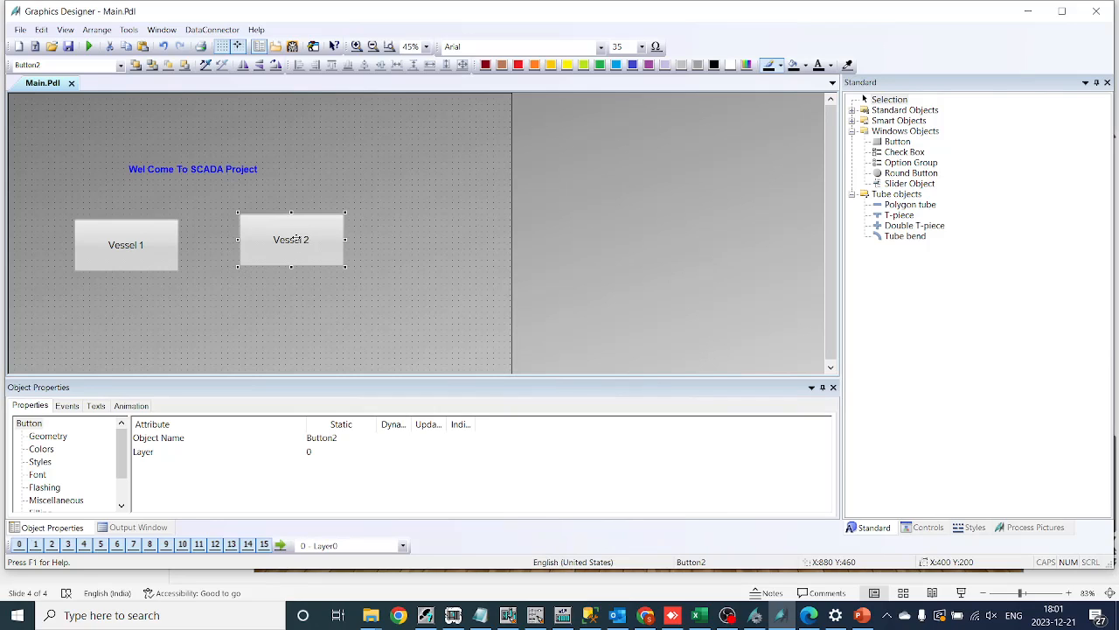
- Align the two vessel buttons and show the Vessel 1 button's Events properties
drag(291, 238, 291, 249)
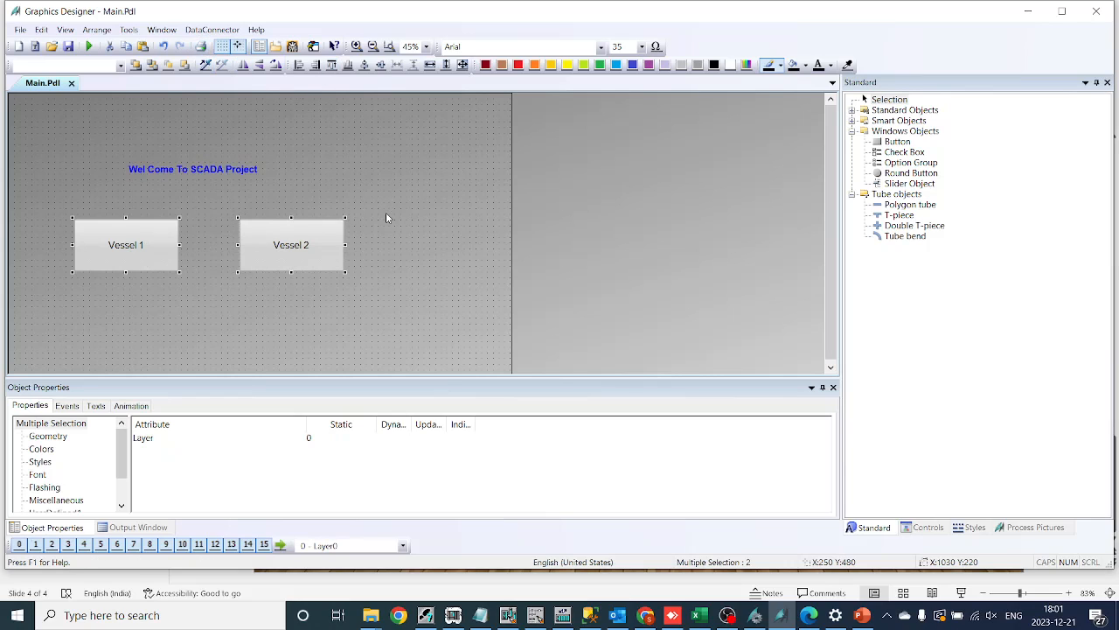
click(193, 169)
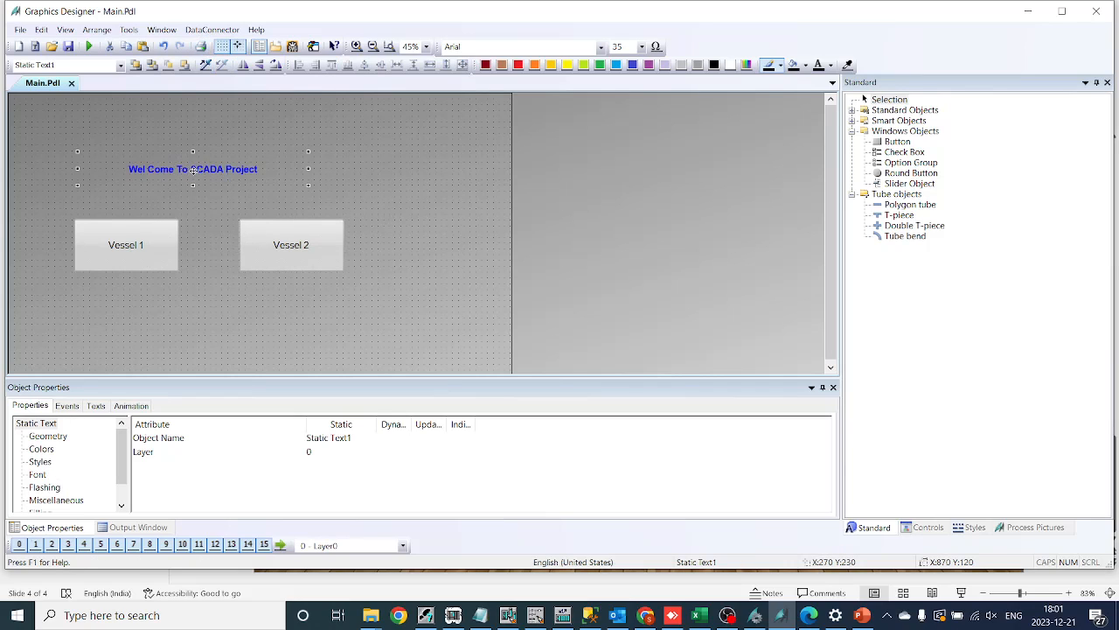
click(126, 244)
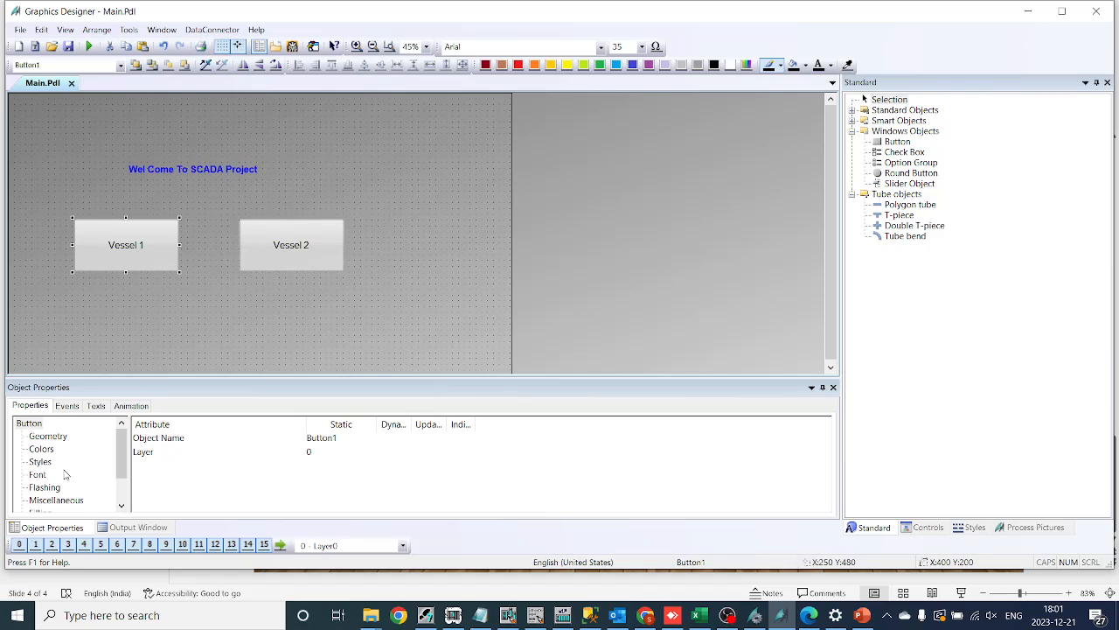
click(66, 405)
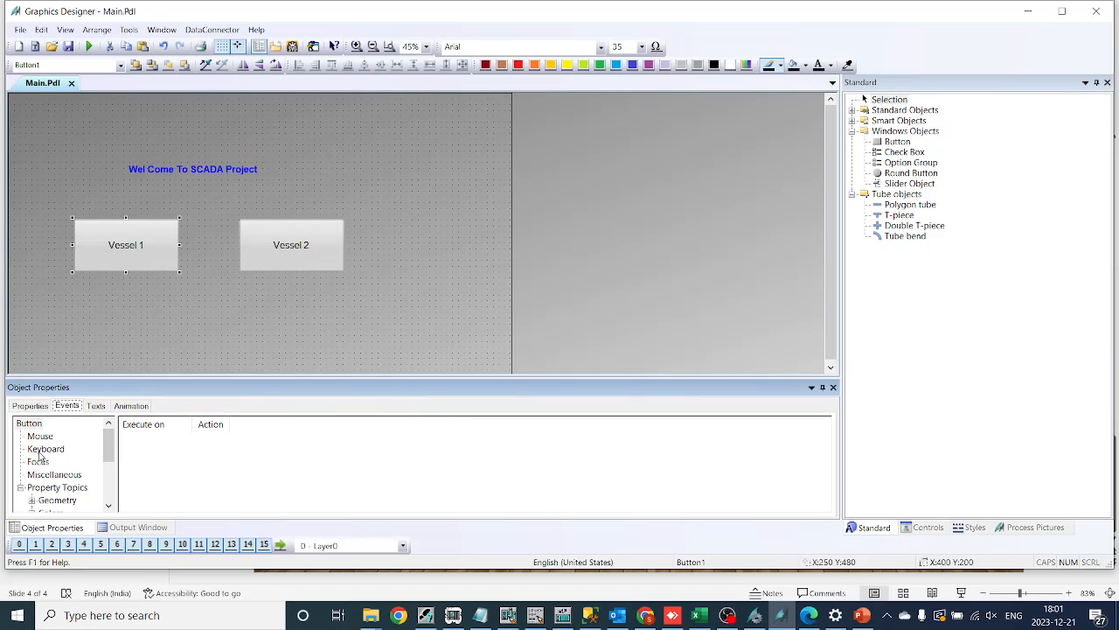
- Start a Direct Connection on the mouse event with a constant source, finding only Main.Pdl listed
click(40, 435)
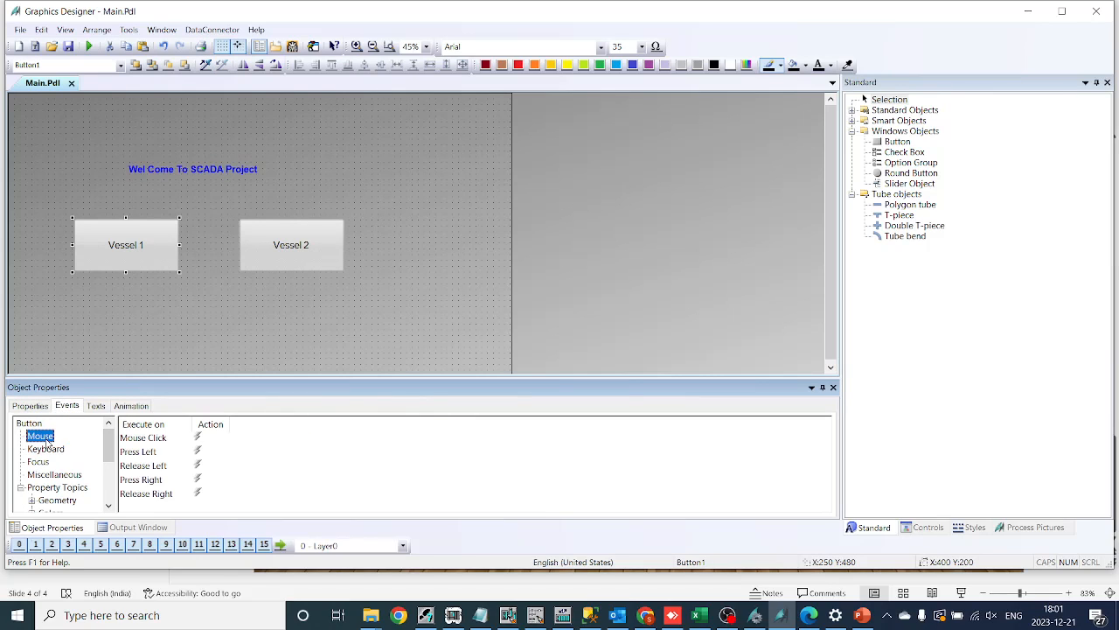
mouse_move(198, 458)
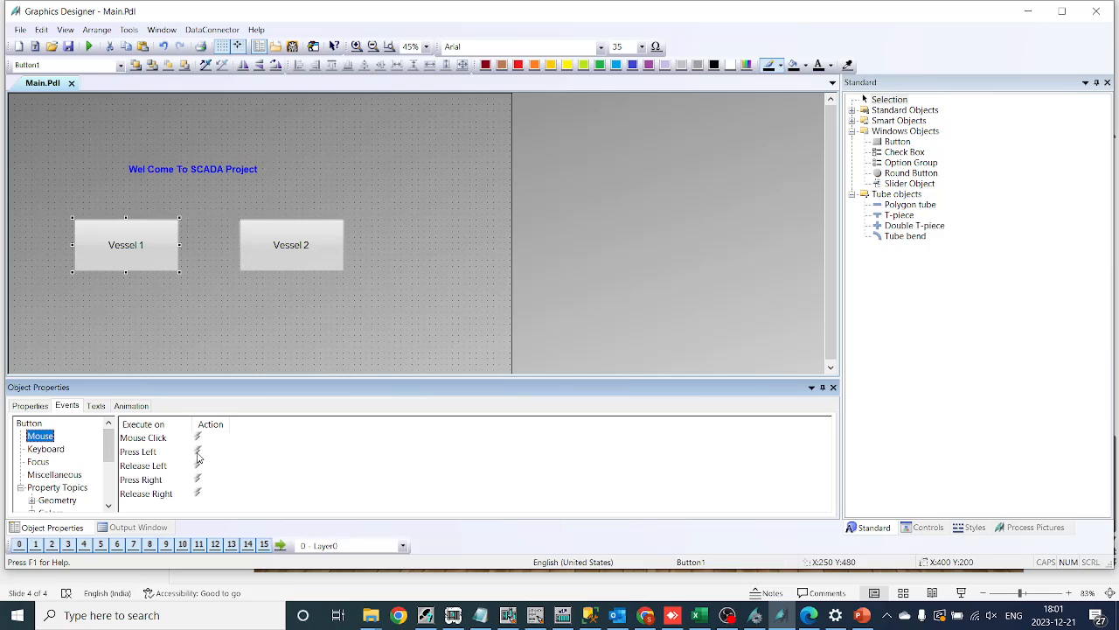
click(197, 452)
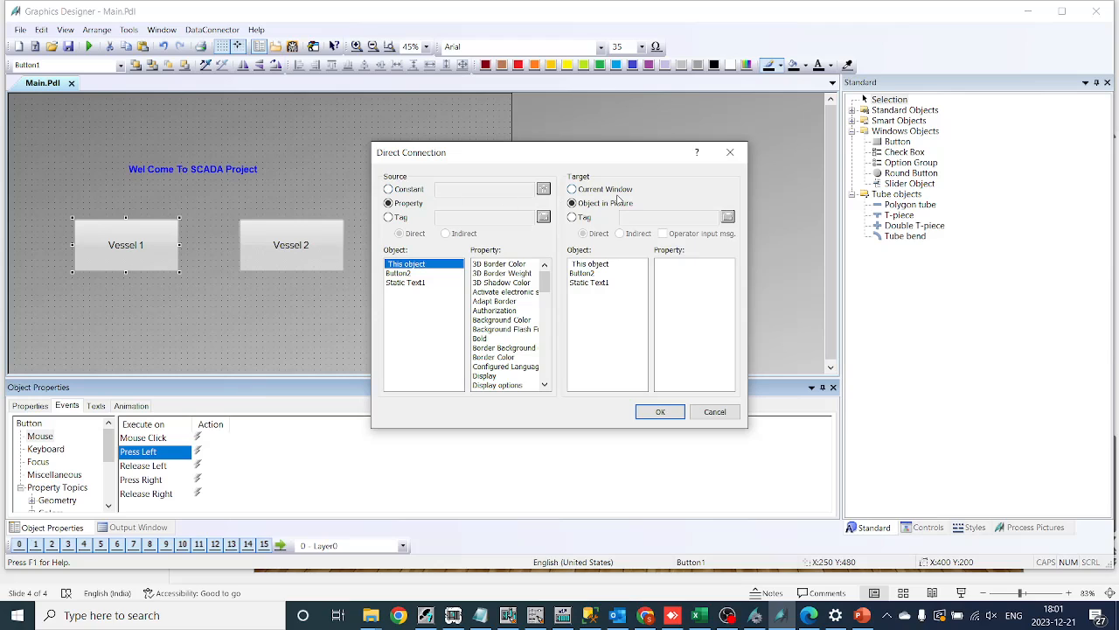
mouse_move(598, 242)
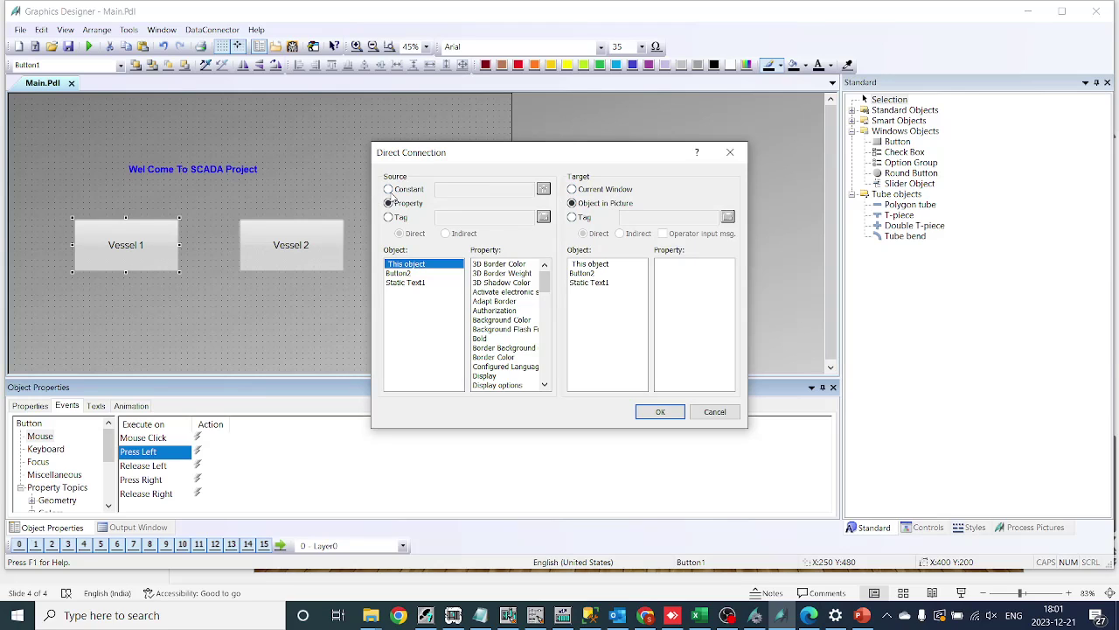
click(389, 188)
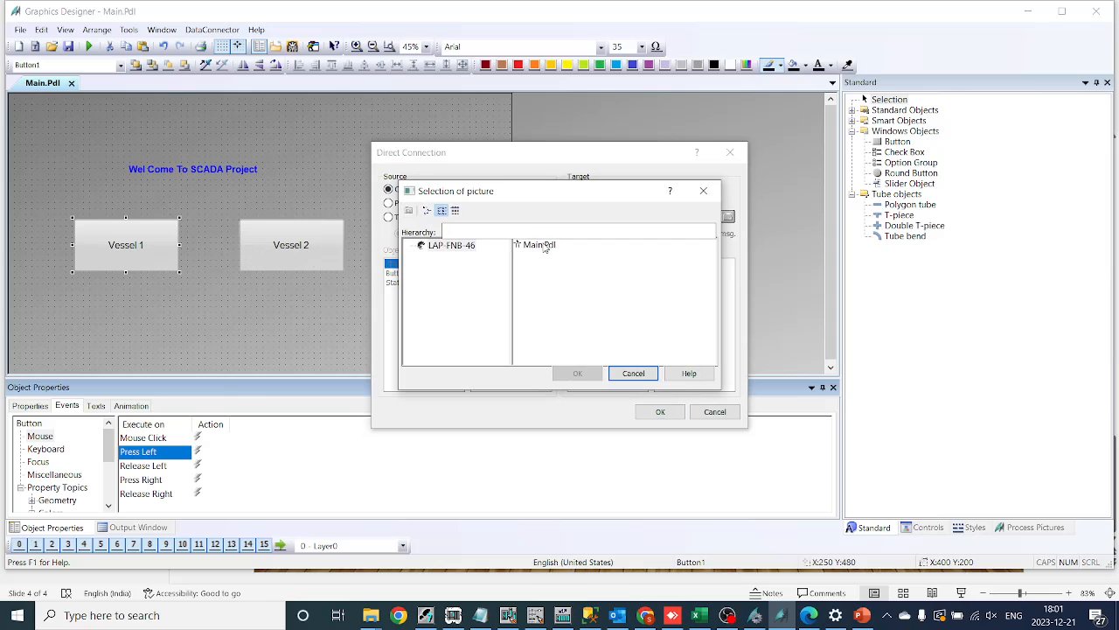
click(632, 373)
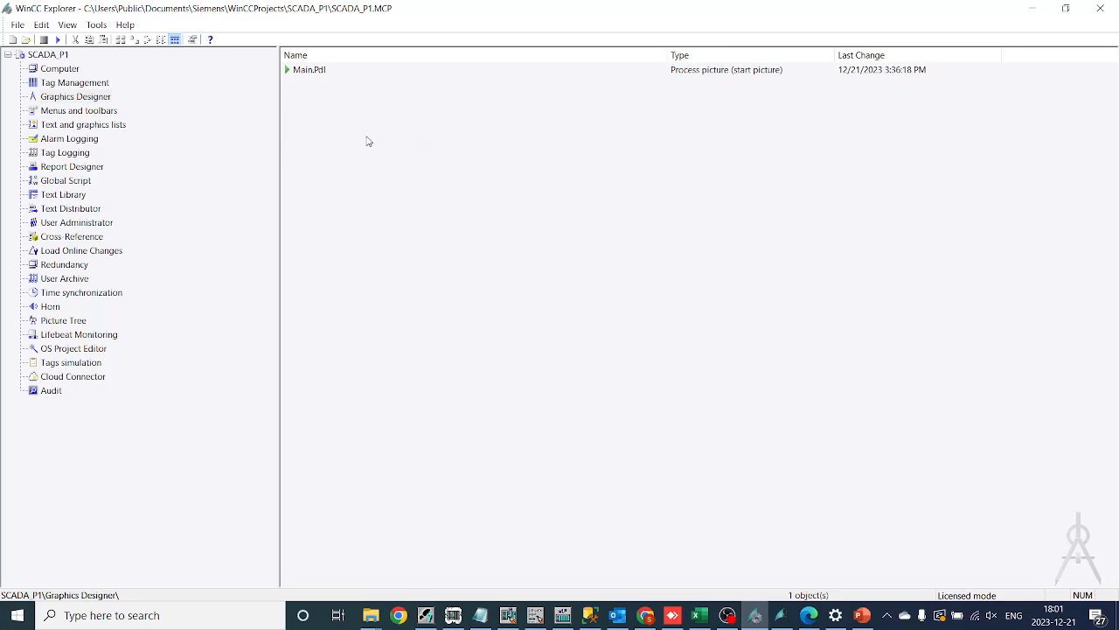
- Create new pictures Vessel_1.Pdl and Vessel_2.Pdl and open the second for editing
right_click(367, 140)
text(Vessel.Pdl)
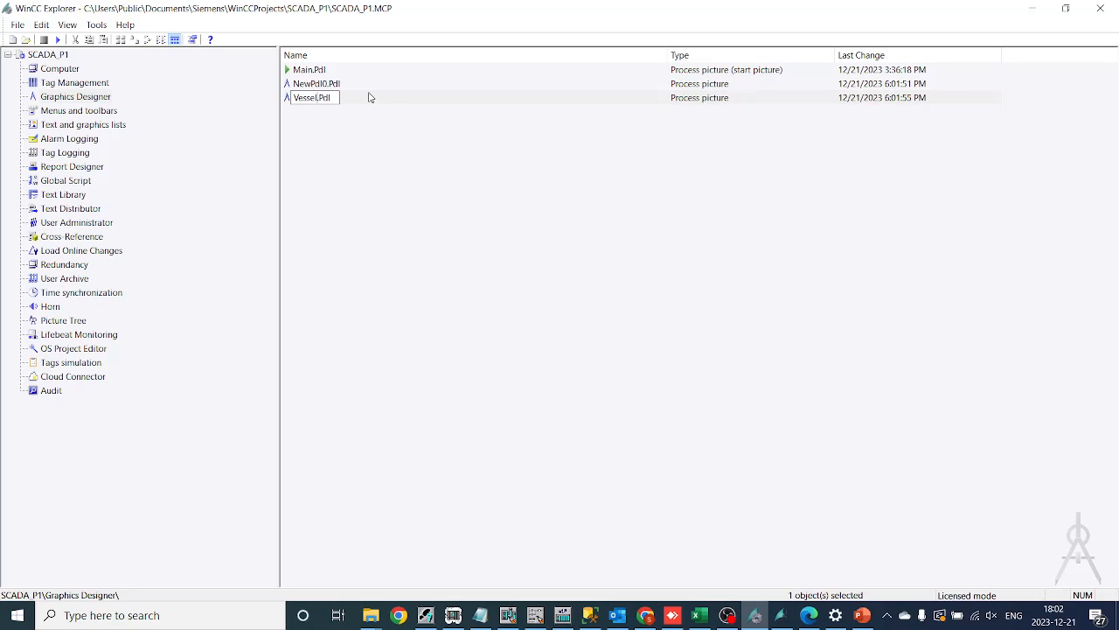
text(_1)
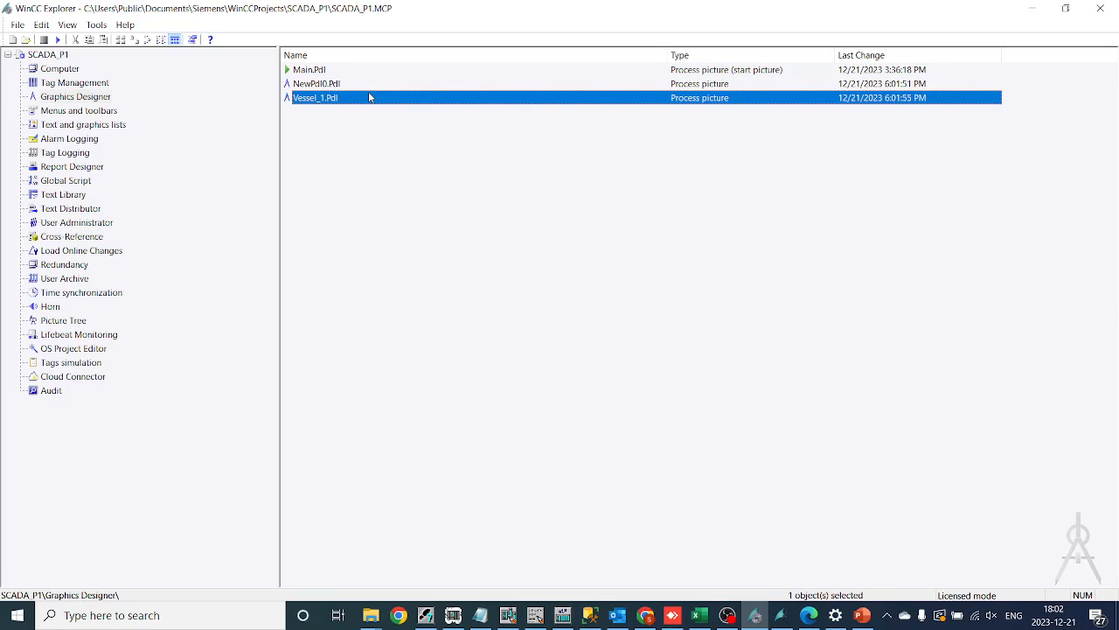
click(317, 83)
text(Vess)
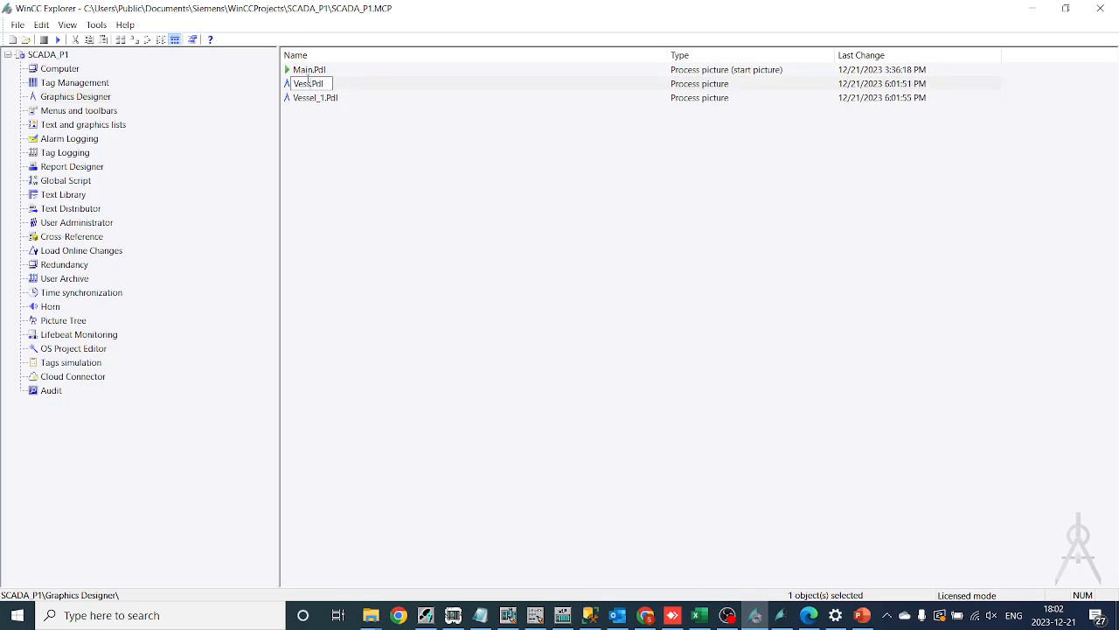
double_click(309, 69)
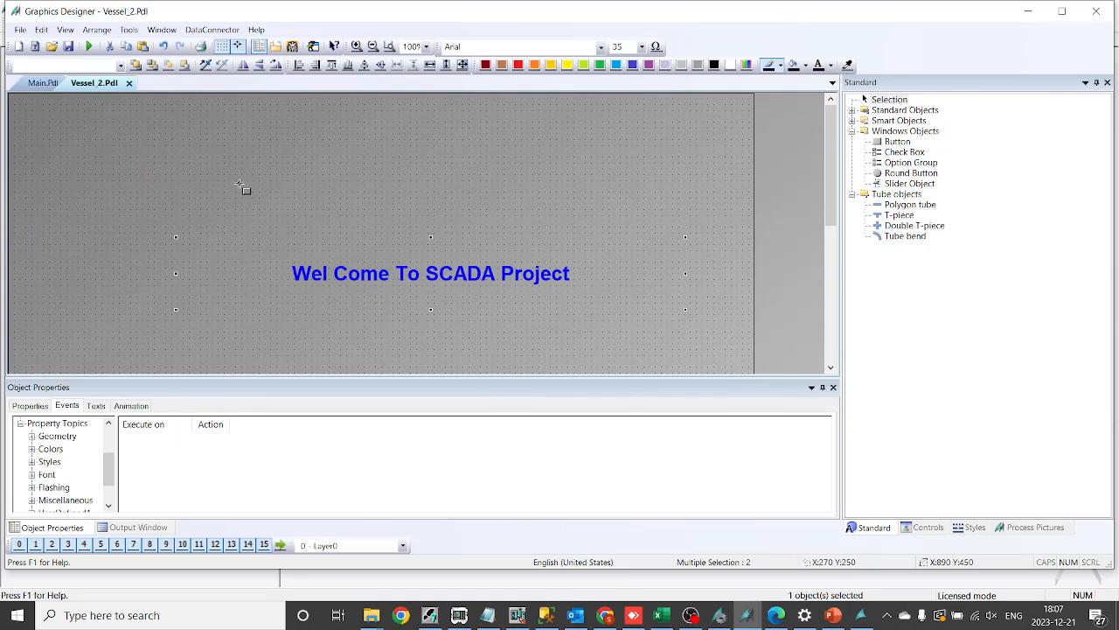
- Recaption the pasted button on Vessel_2.Pdl to 'Main Screen'
click(428, 46)
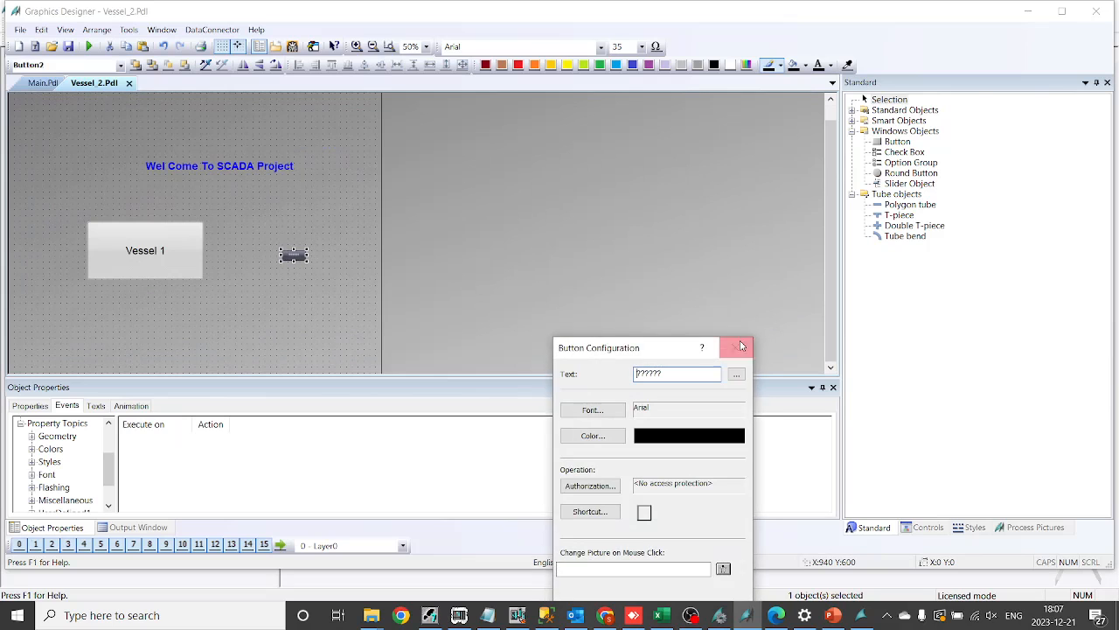
click(737, 346)
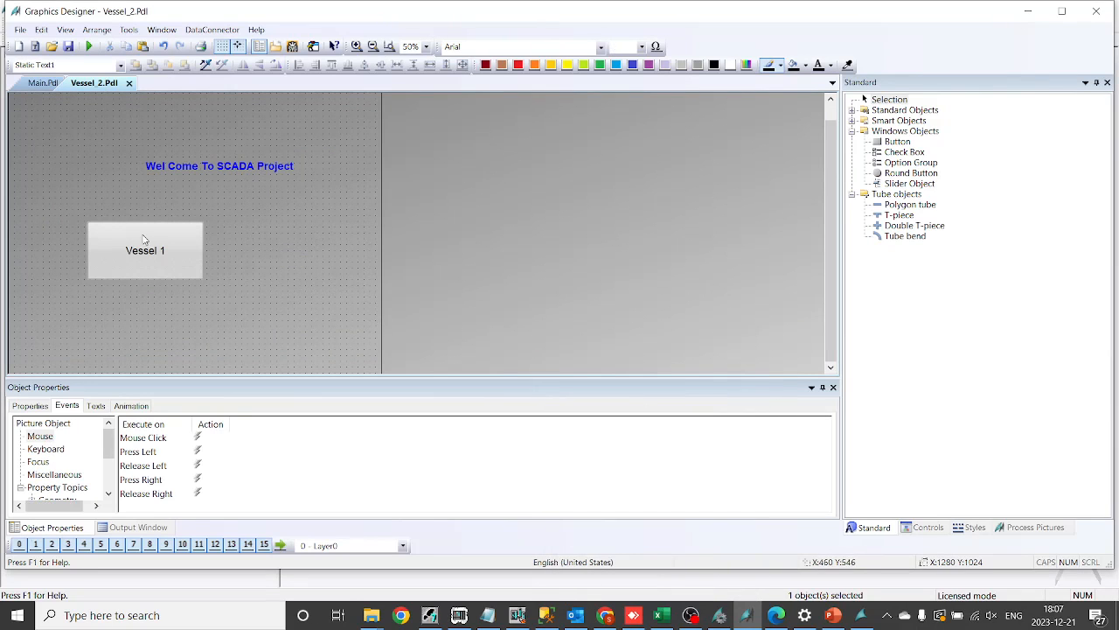
double_click(144, 250)
text(Mai)
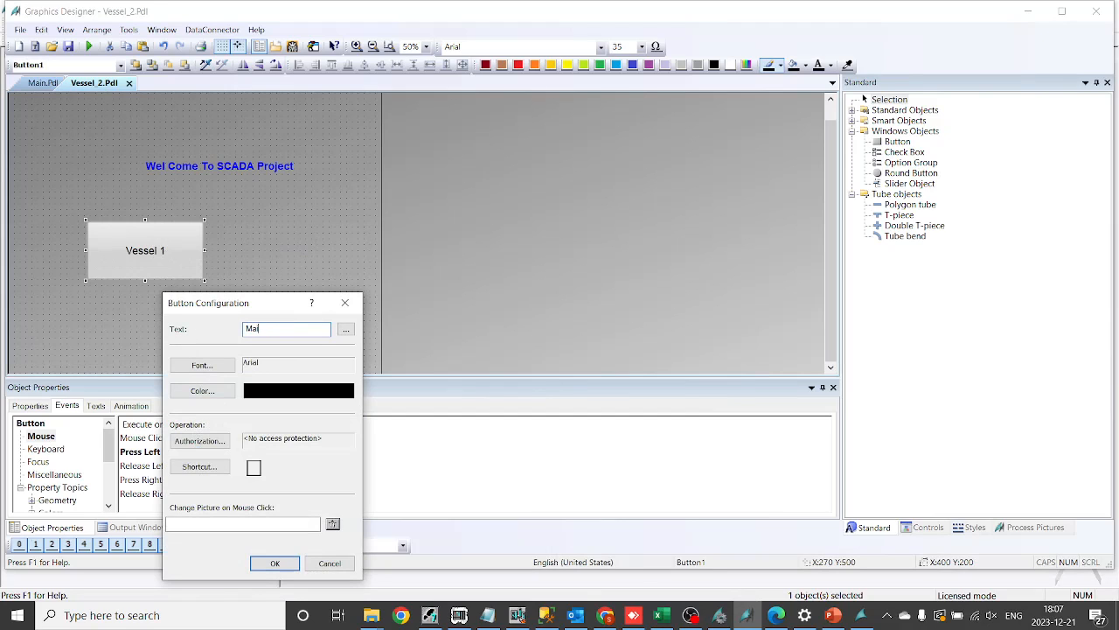
text(n Screen)
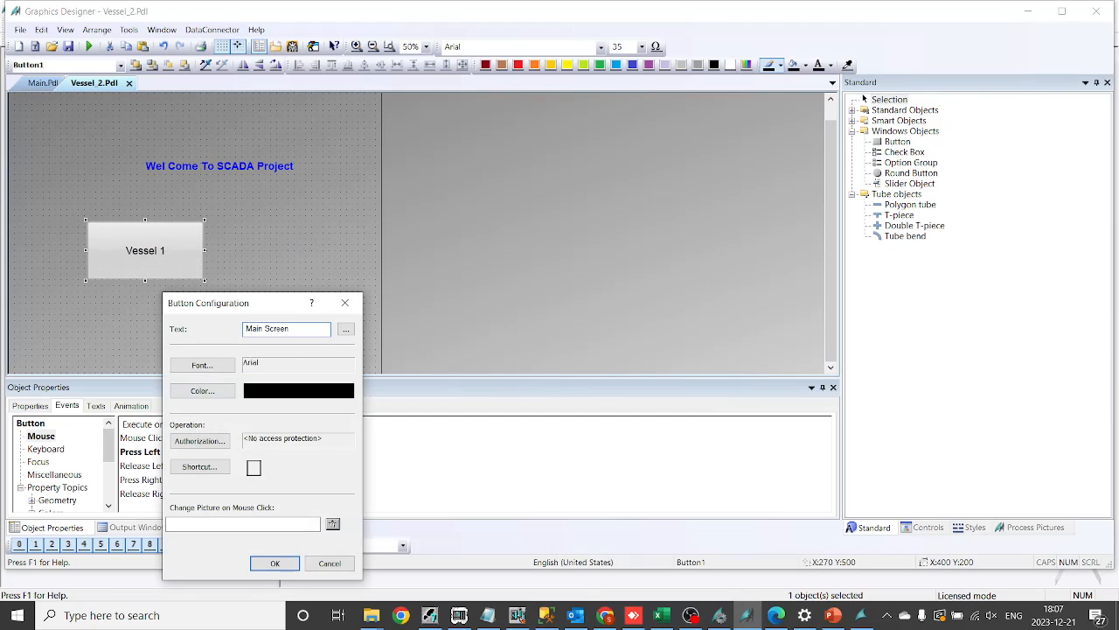
click(274, 563)
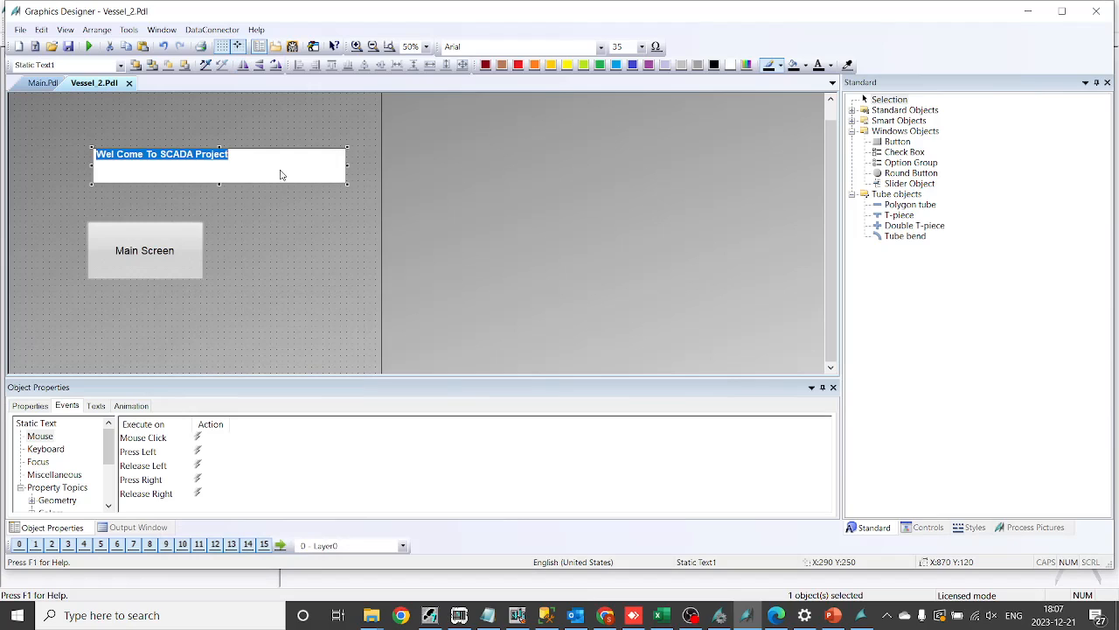
- Change the pasted heading text to 'Vessel 1'
text(Ves)
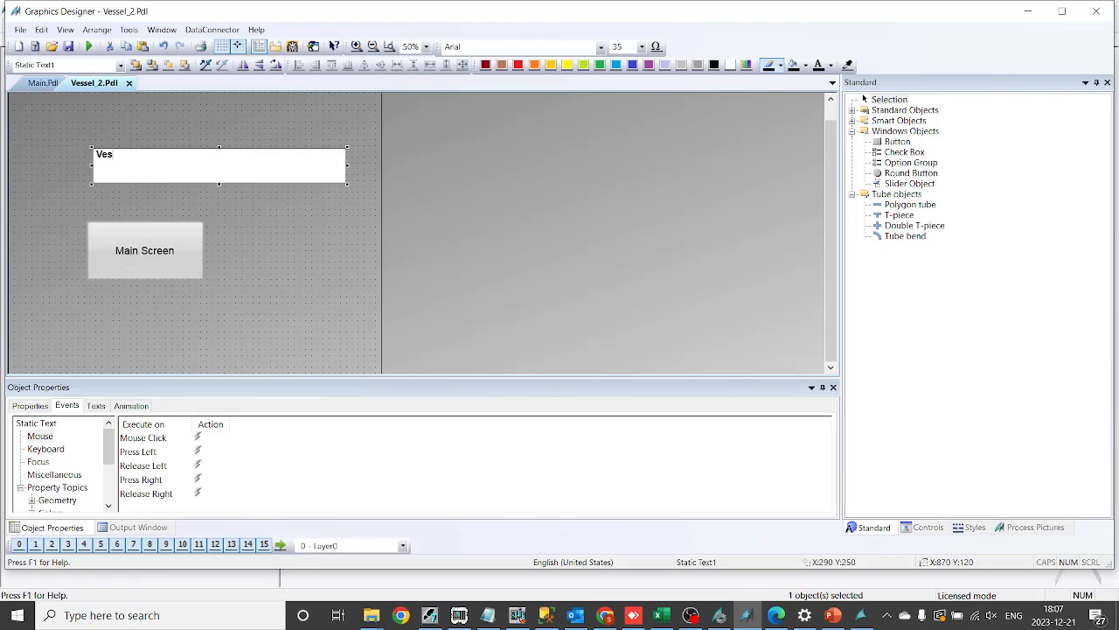
key(Backspace)
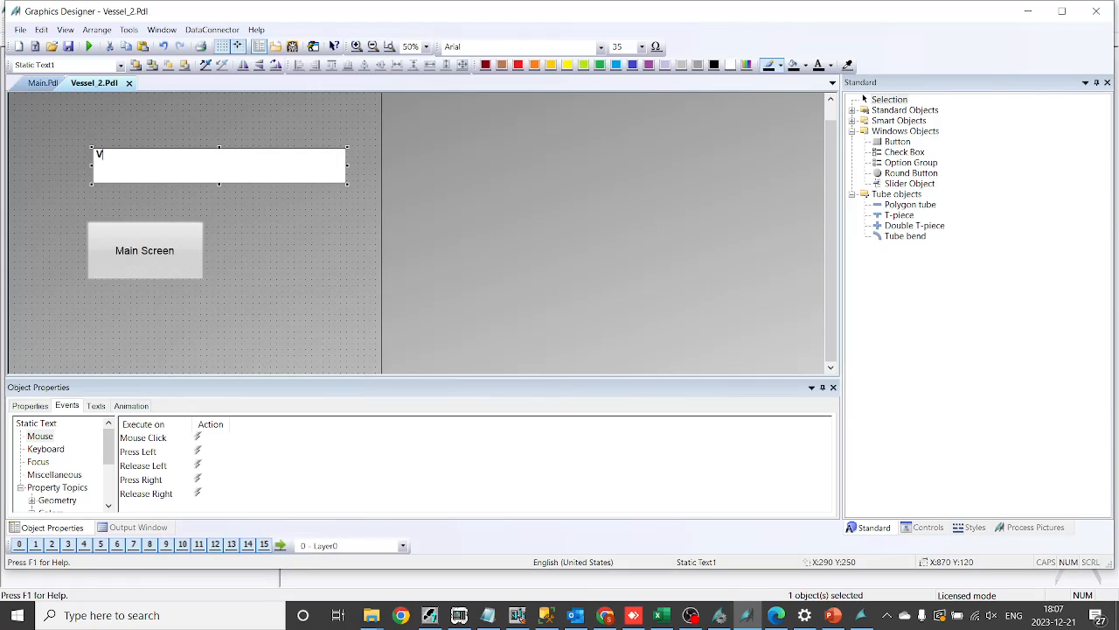
text(essal)
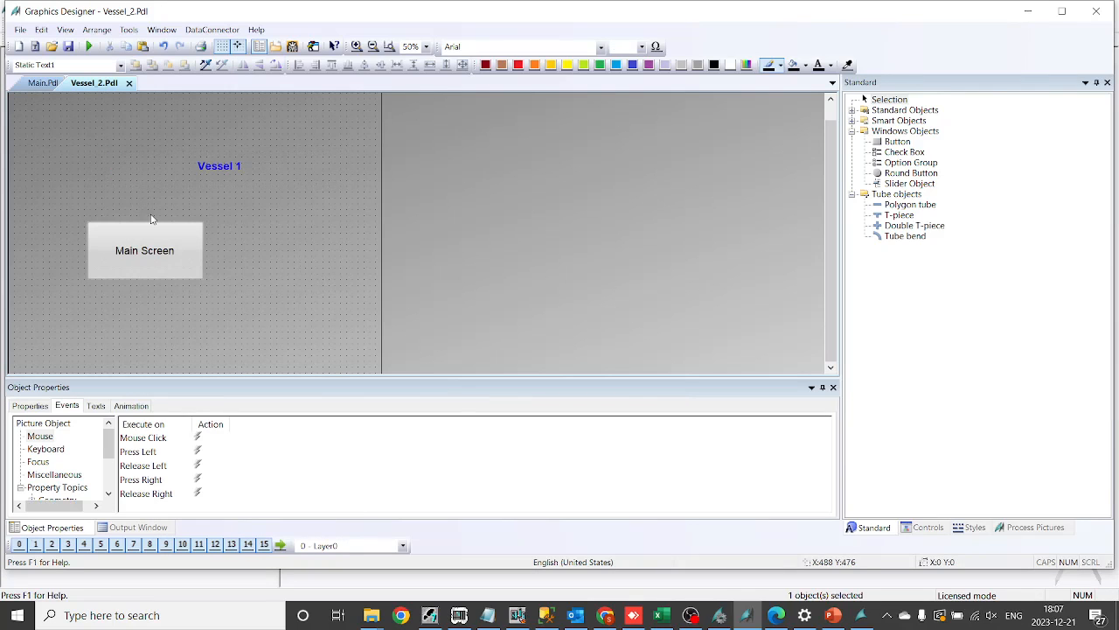
click(145, 250)
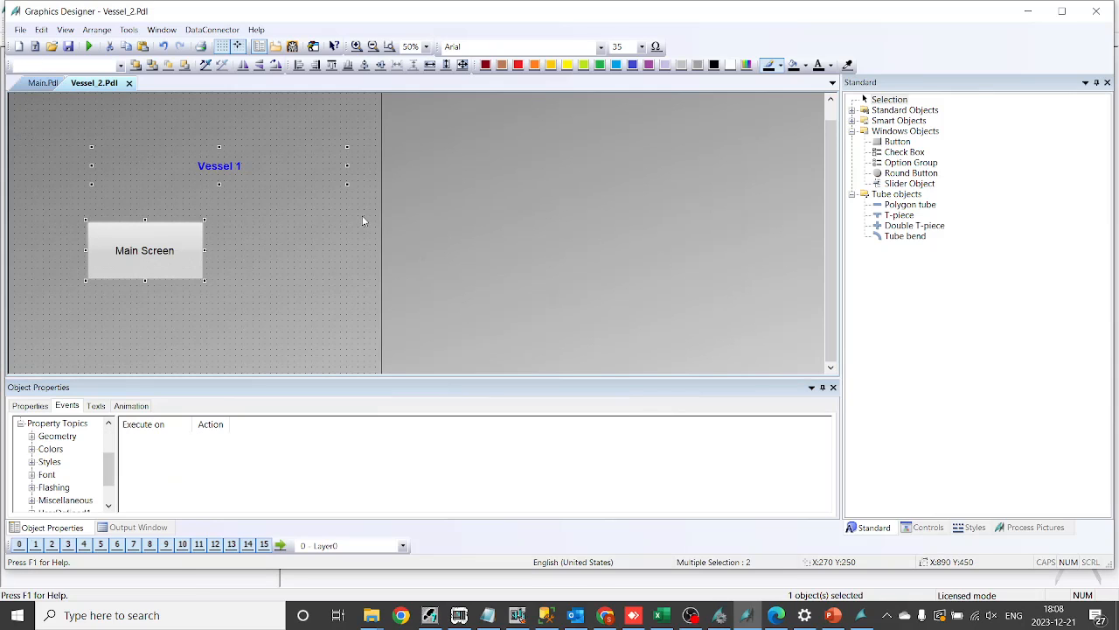
- Paste the Vessel 1 heading and Main Screen button into Vessel_1.Pdl
click(42, 82)
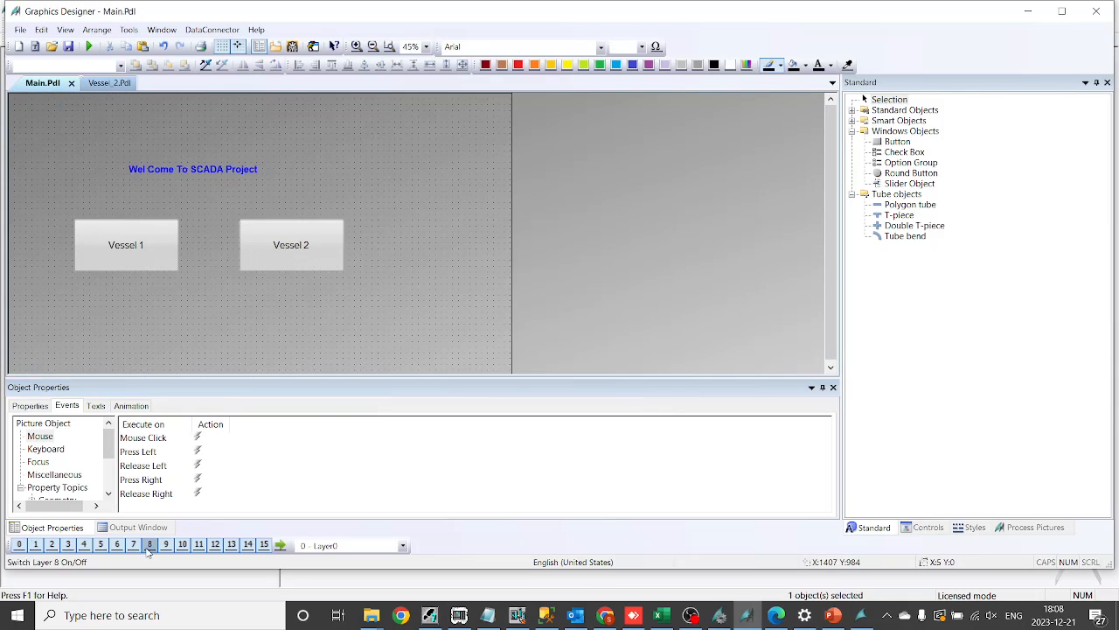
click(30, 404)
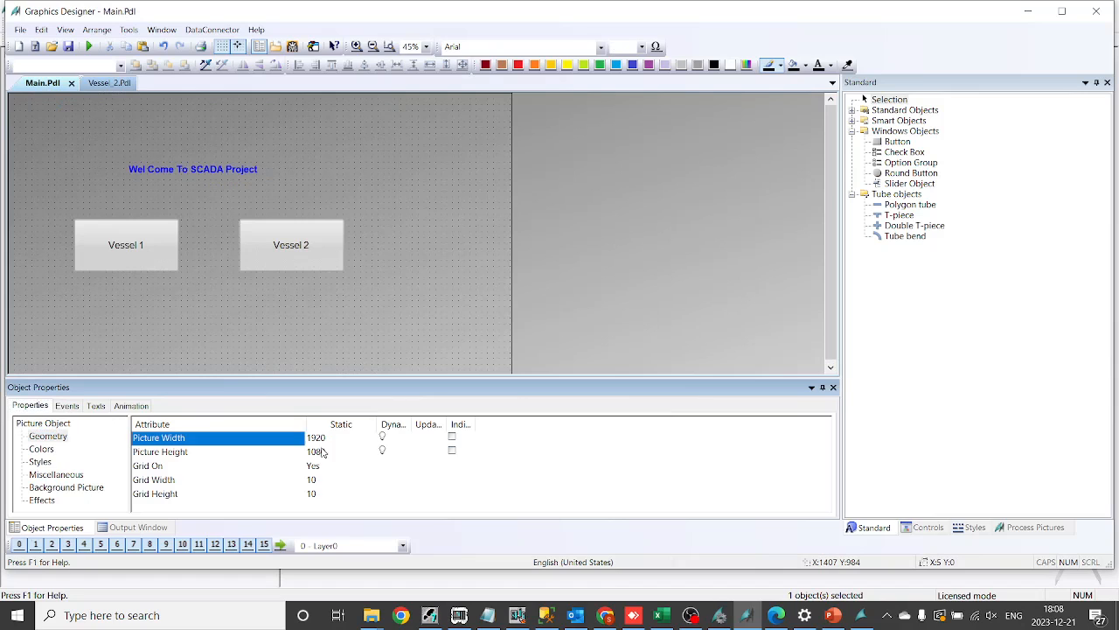
click(96, 82)
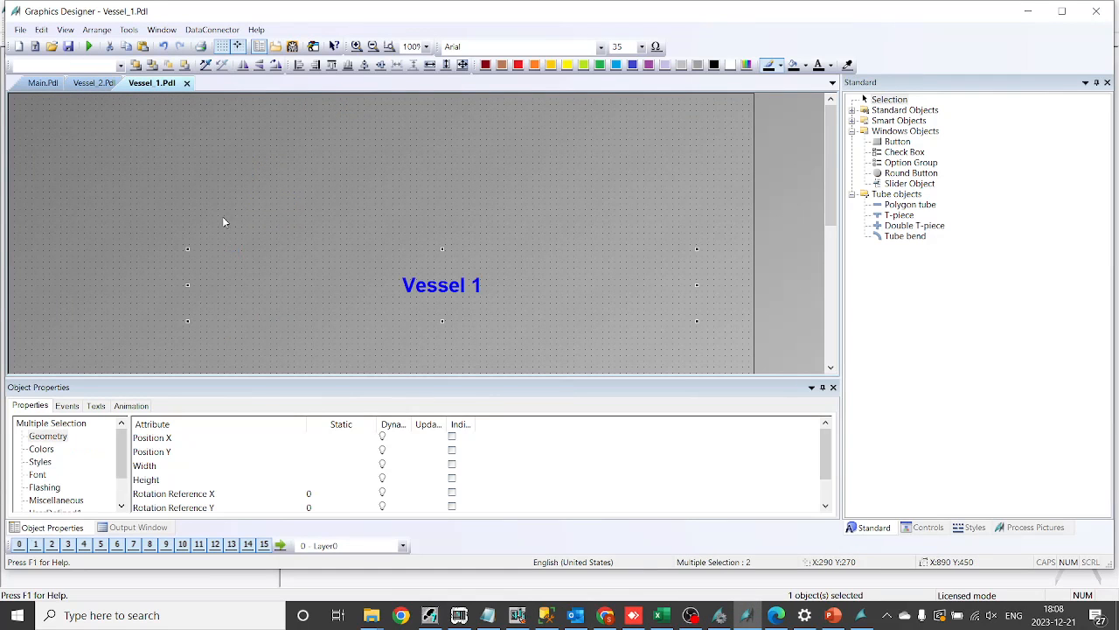
- Review the Vessel_2 and Main.Pdl pictures, then activate runtime and confirm the save prompt
click(429, 46)
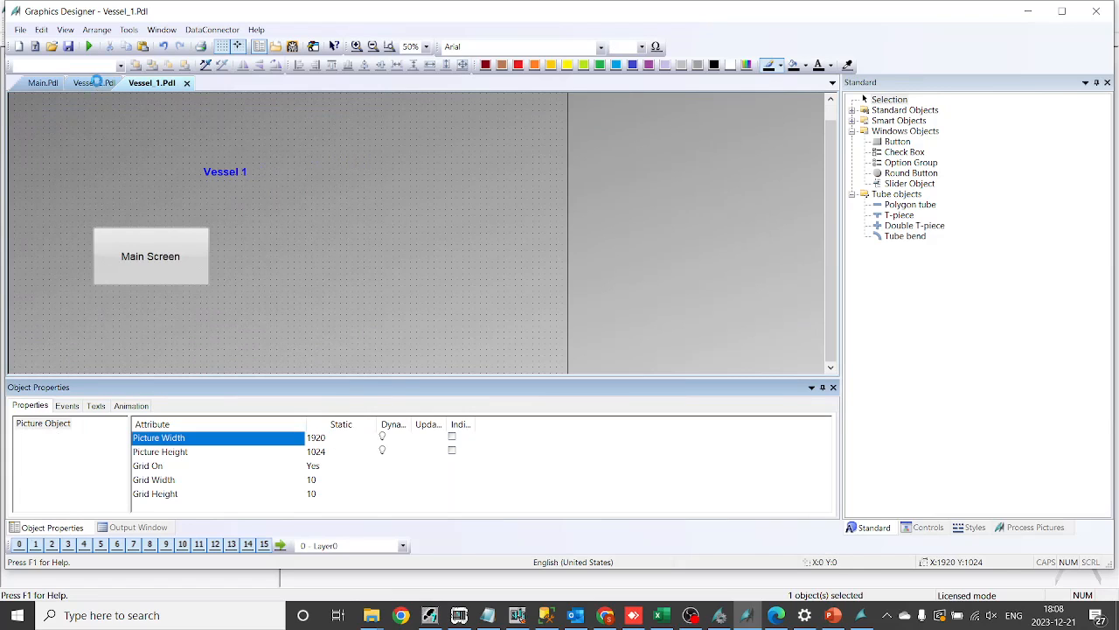
click(93, 83)
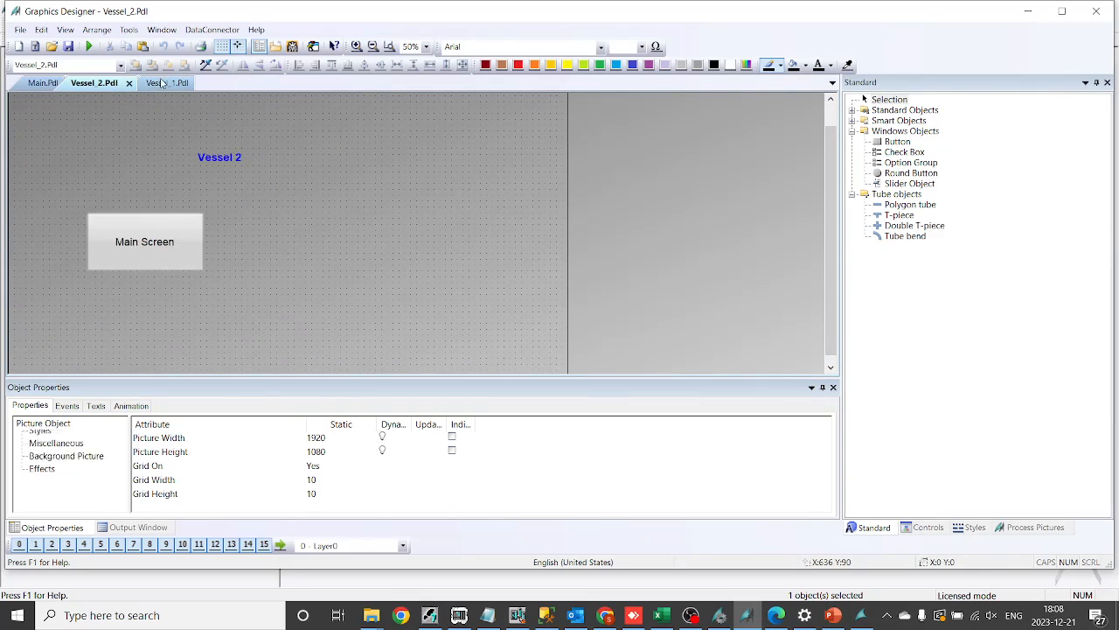
click(166, 82)
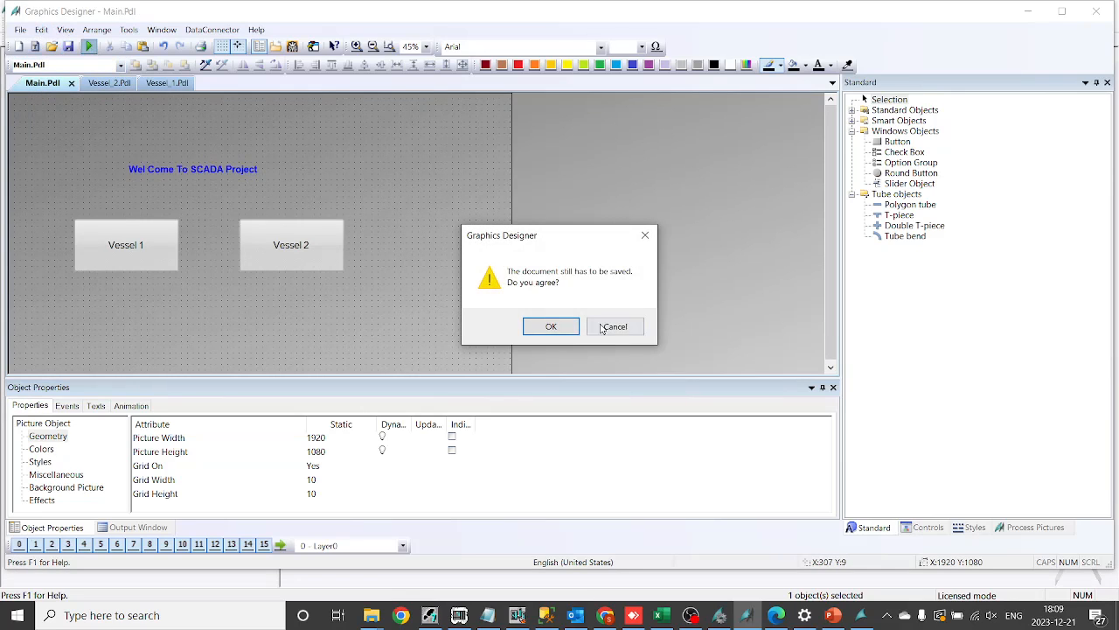
click(551, 326)
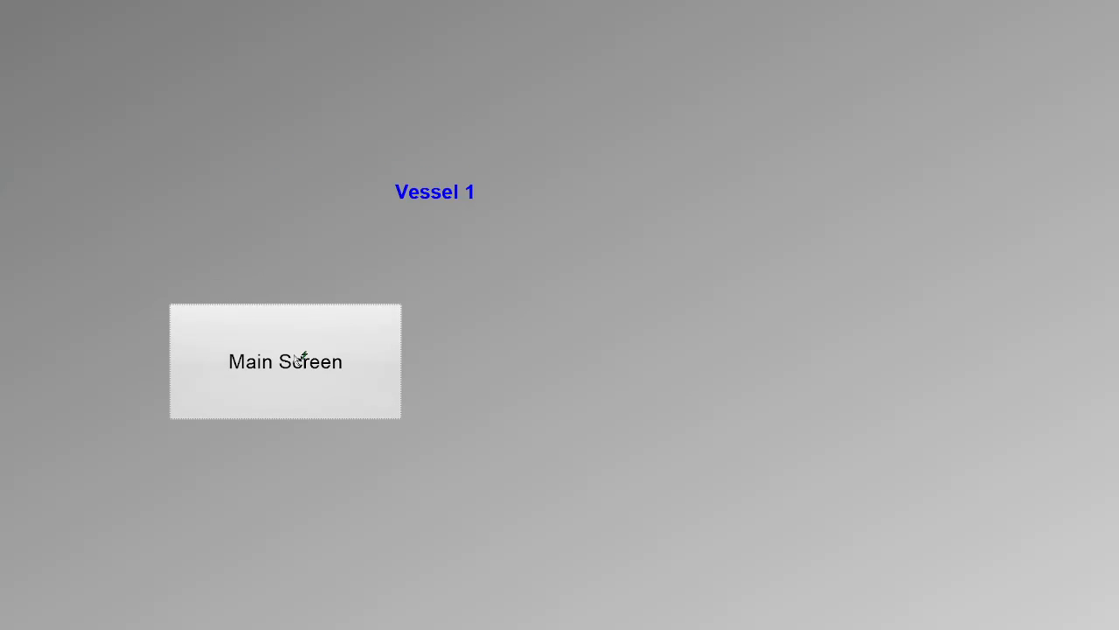